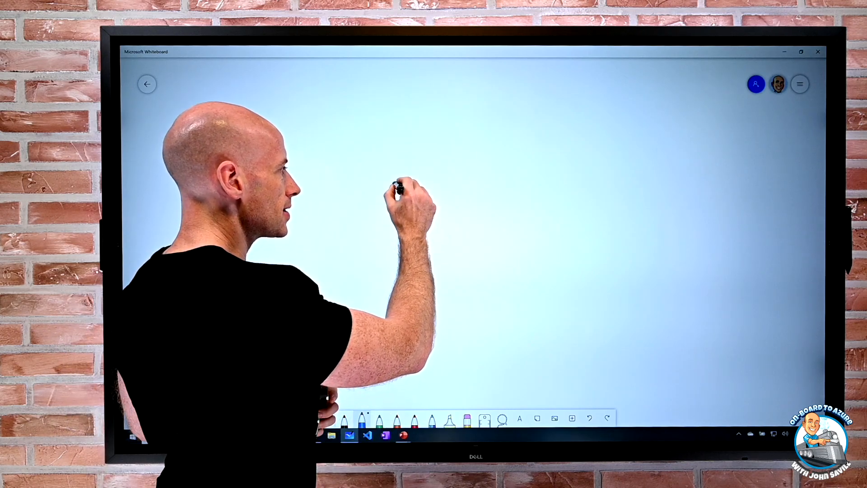
# Step: Sketch the first of the four boxes on the blank board with the pen
pyautogui.moveTo(398, 180); pyautogui.dragTo(448, 243)
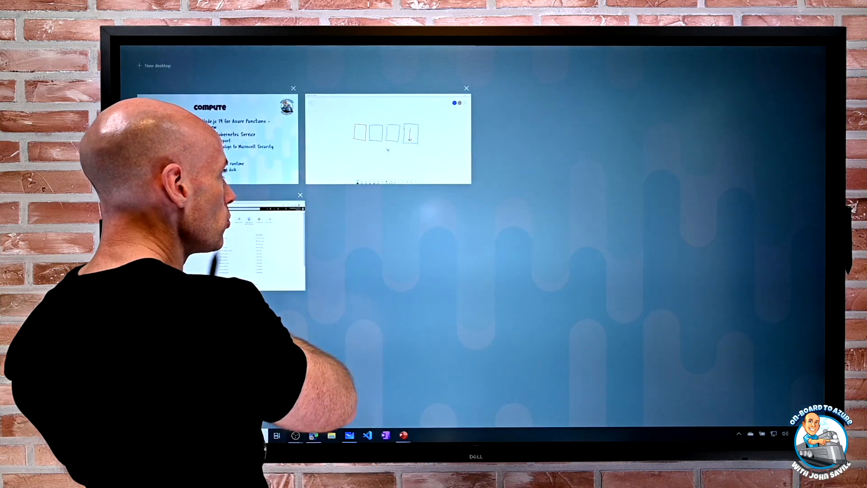
# Step: Switch back to the Whiteboard window from the Task View overview
pyautogui.click(388, 136)
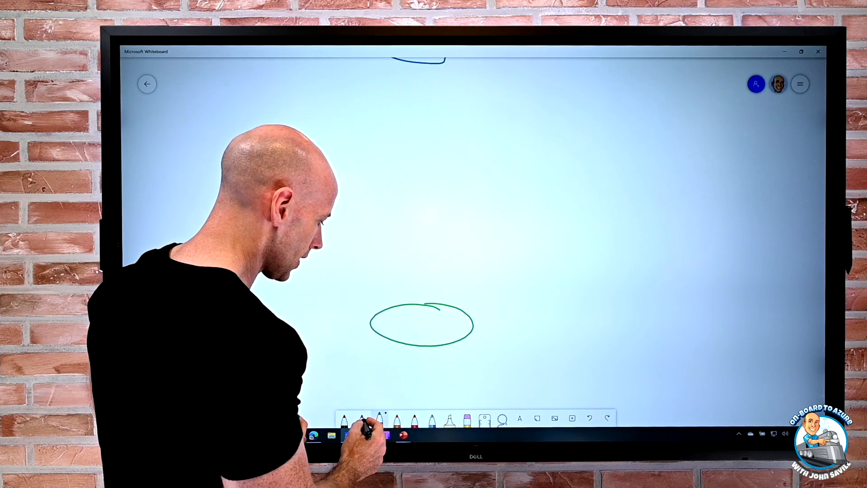
# Step: Draw a VNet cloud above the green oval and link the two through a small box across a dividing line
pyautogui.moveTo(448, 97); pyautogui.dragTo(492, 172)
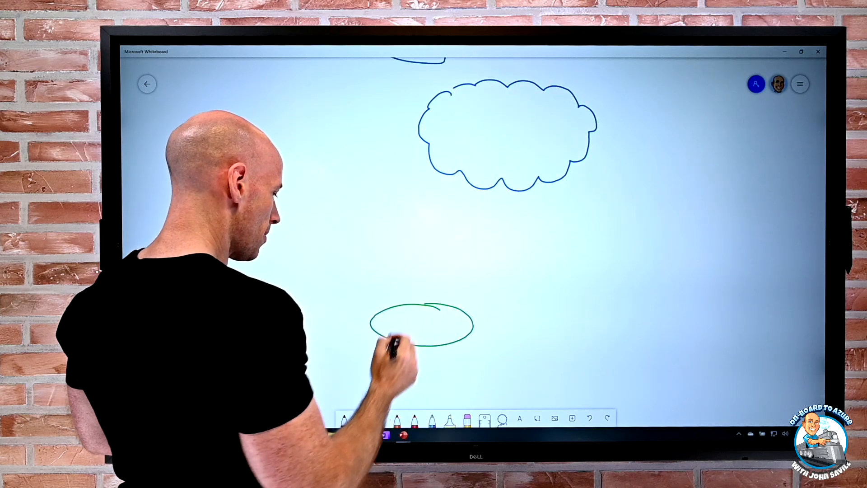
pyautogui.moveTo(326, 219); pyautogui.dragTo(425, 219)
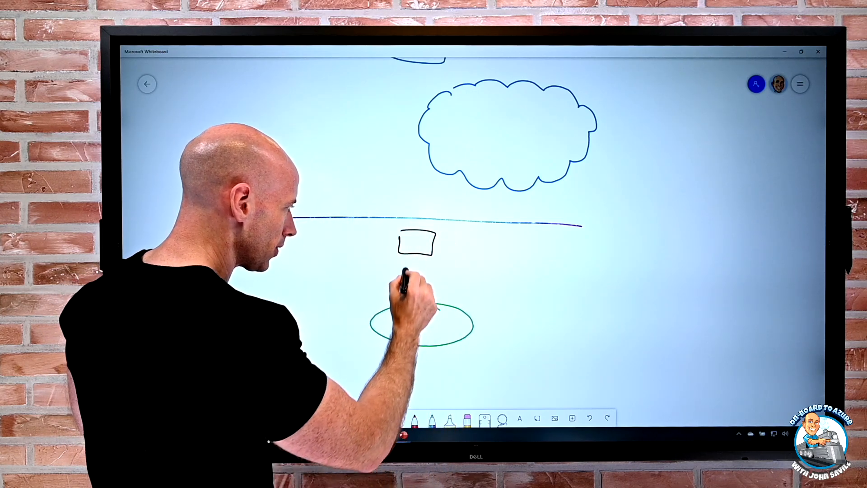
pyautogui.moveTo(411, 260); pyautogui.dragTo(412, 310)
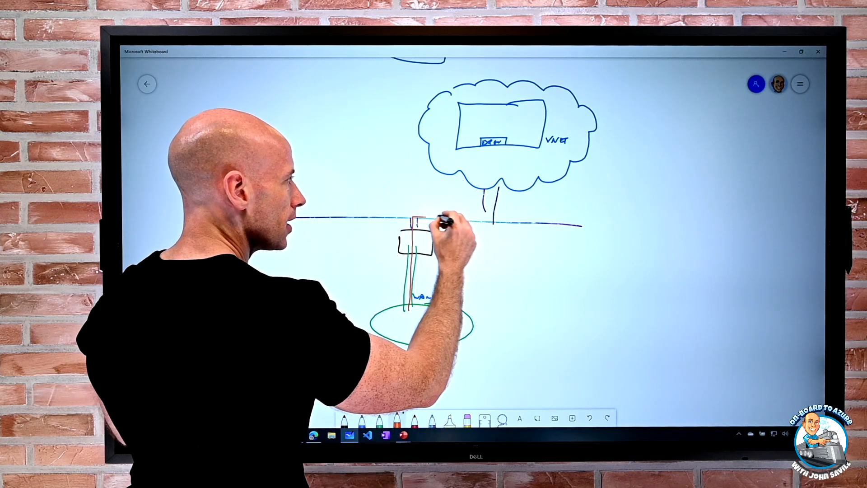
pyautogui.moveTo(490, 149); pyautogui.dragTo(484, 226)
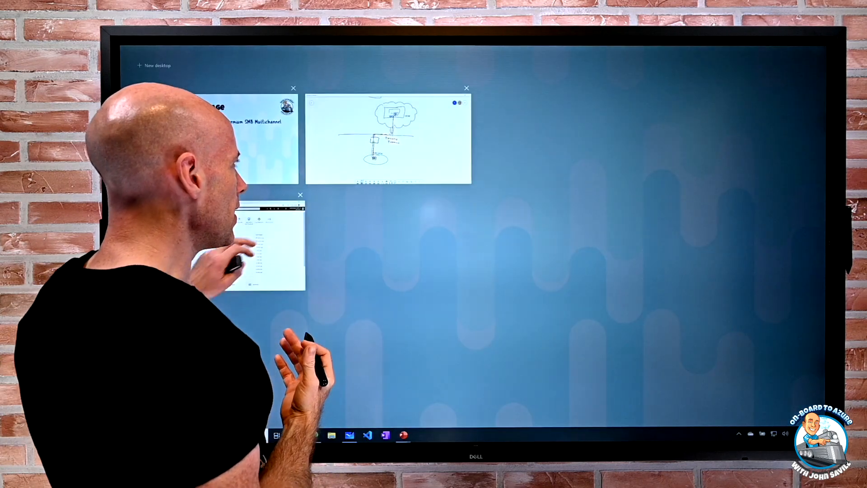
# Step: Bring the Whiteboard diagram window to the front and type 'RSS'
pyautogui.click(387, 140)
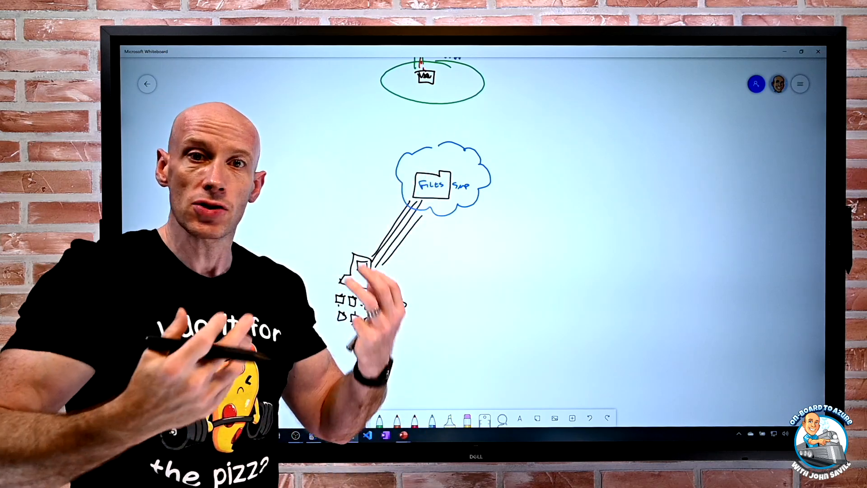
pyautogui.write('RSS')
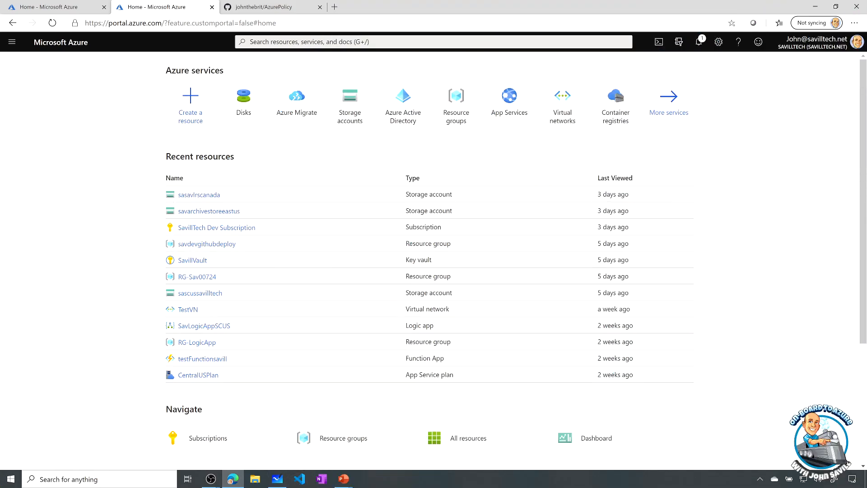
pyautogui.moveTo(809, 266)
pyautogui.write('disk')
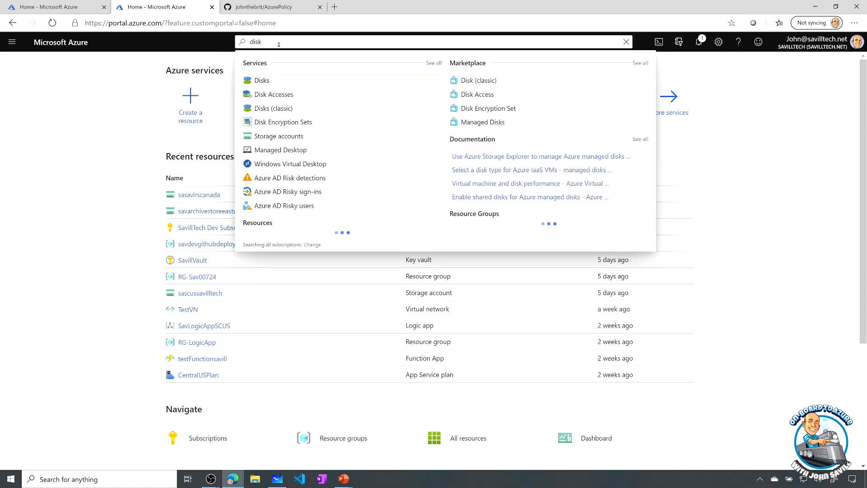
# Step: Start a new managed disk and open the performance tier list for the 8 GiB size
pyautogui.click(261, 79)
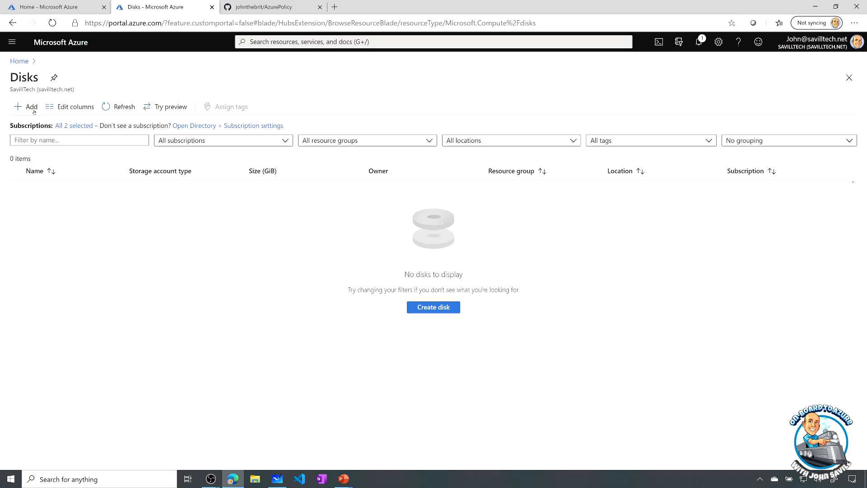
pyautogui.click(433, 307)
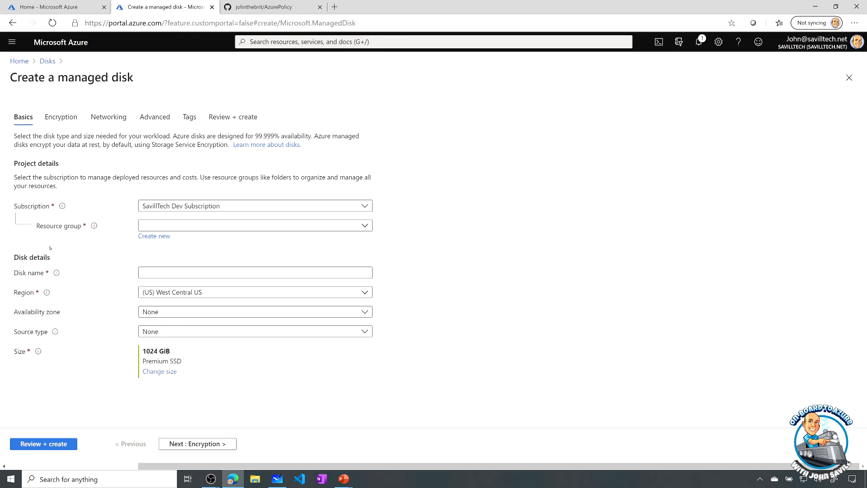
pyautogui.click(159, 372)
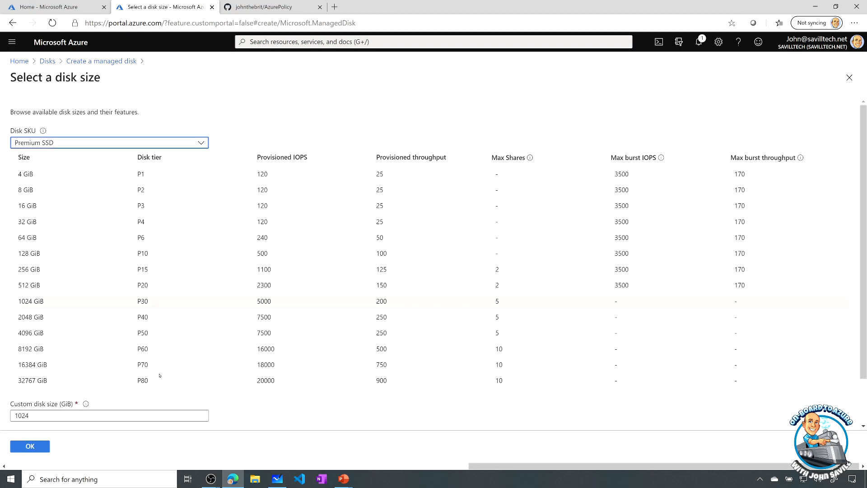
pyautogui.scroll(-3)
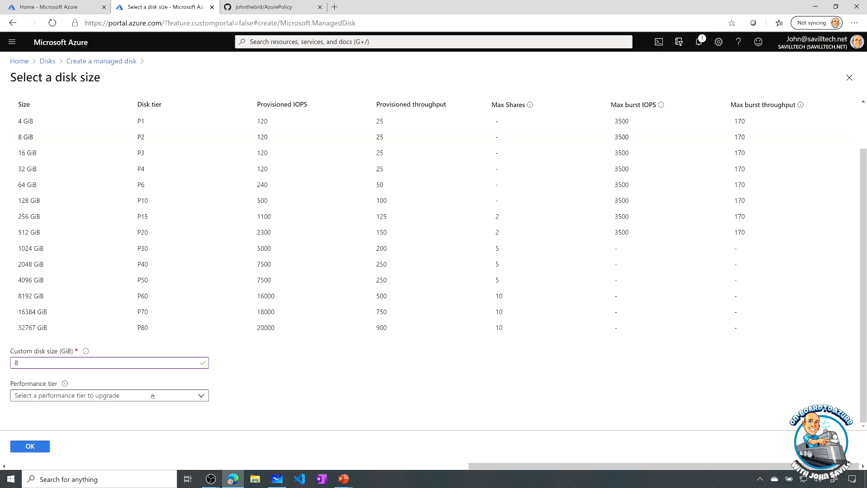
pyautogui.click(108, 395)
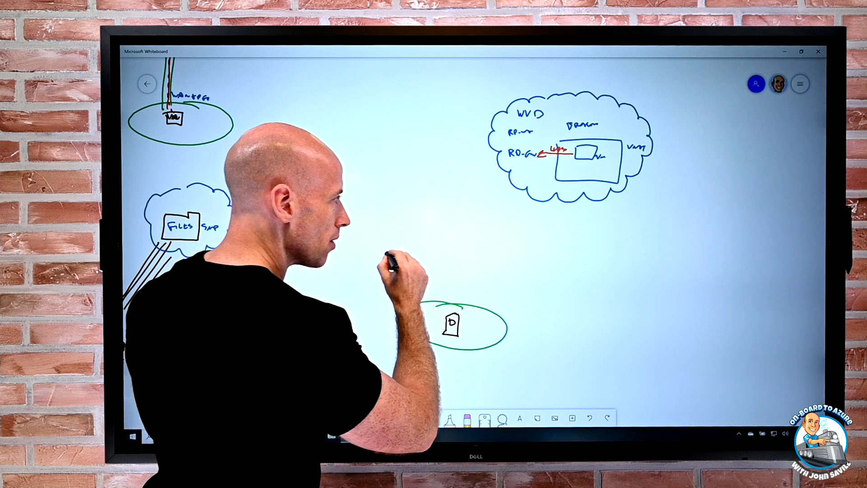
# Step: Add handwritten notes beside the disk sketch inside the green ellipse
pyautogui.moveTo(381, 253); pyautogui.dragTo(632, 260)
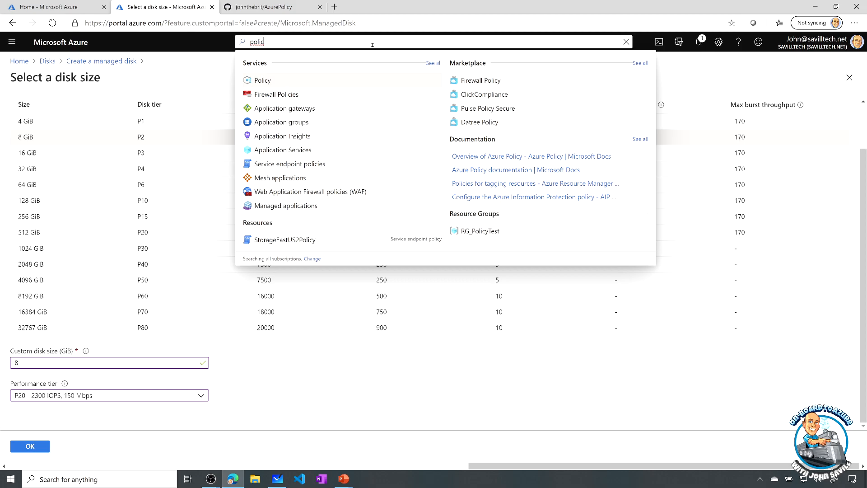
# Step: Start Export definitions from the Policy Definitions list
pyautogui.click(262, 80)
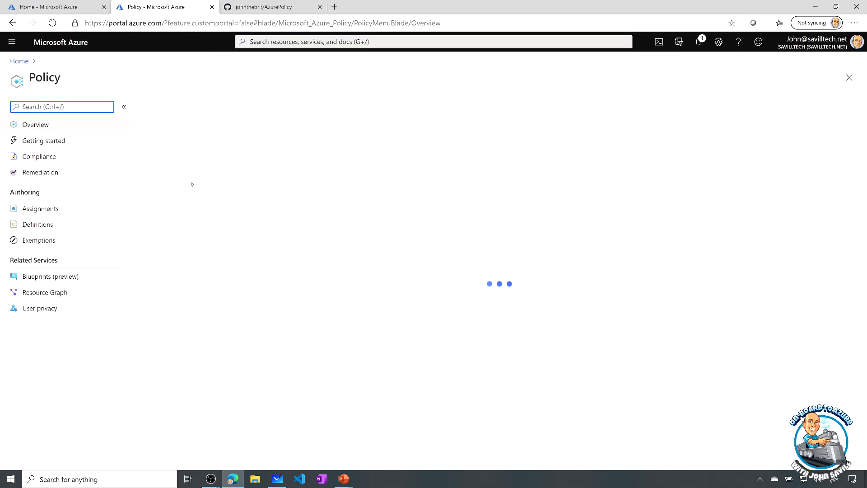
pyautogui.click(38, 224)
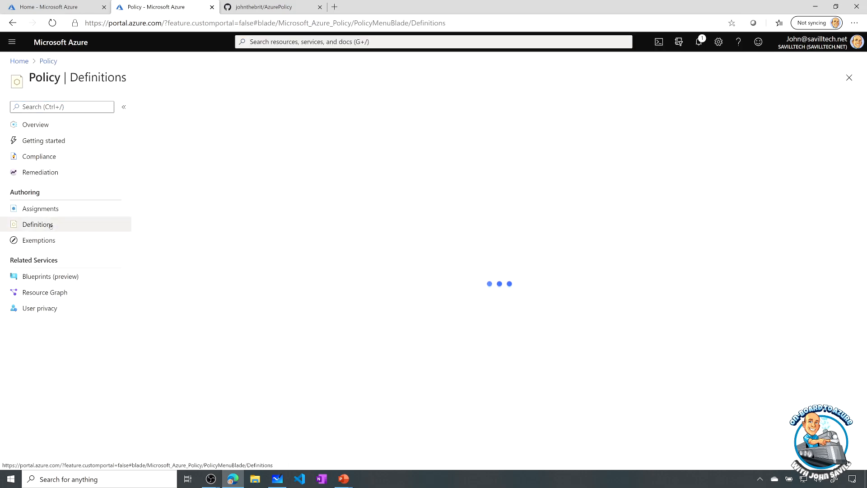
pyautogui.click(38, 223)
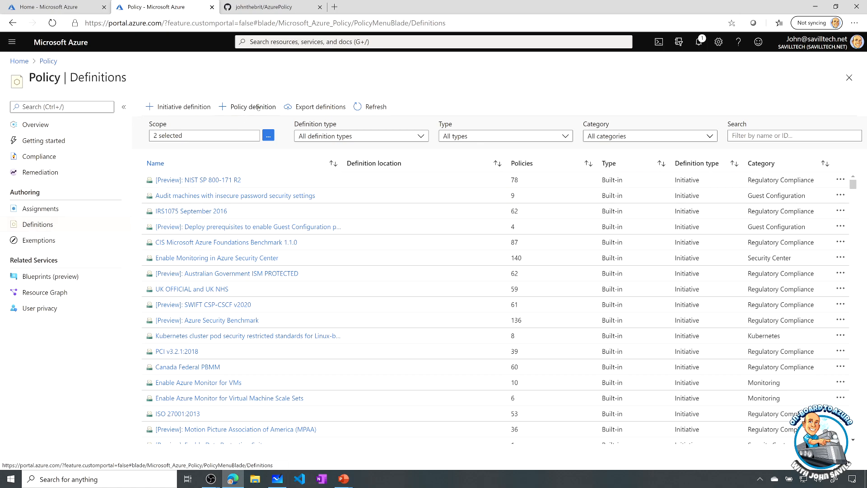
pyautogui.click(320, 107)
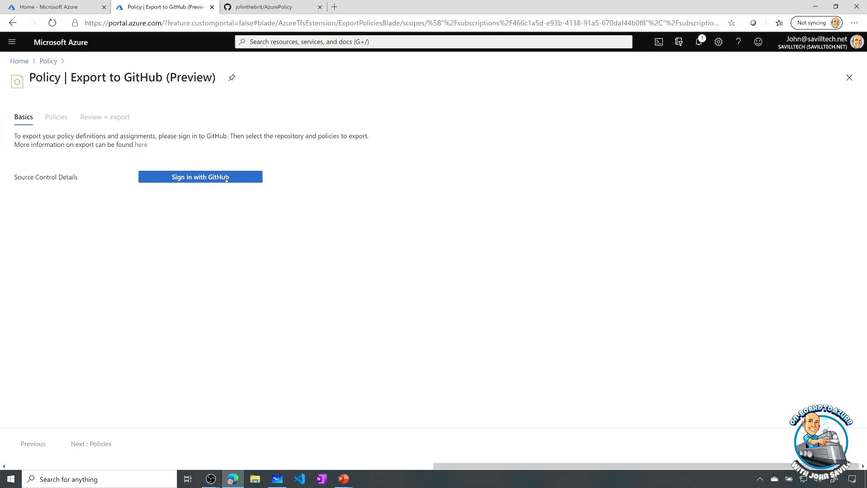
# Step: Sign in to GitHub, keep the AzurePolicy repository and main branch, and continue to Policies
pyautogui.click(201, 177)
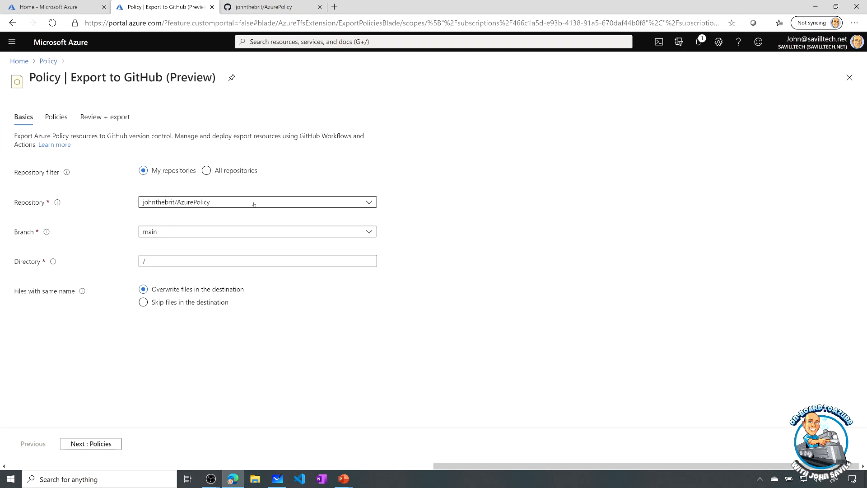
pyautogui.click(256, 202)
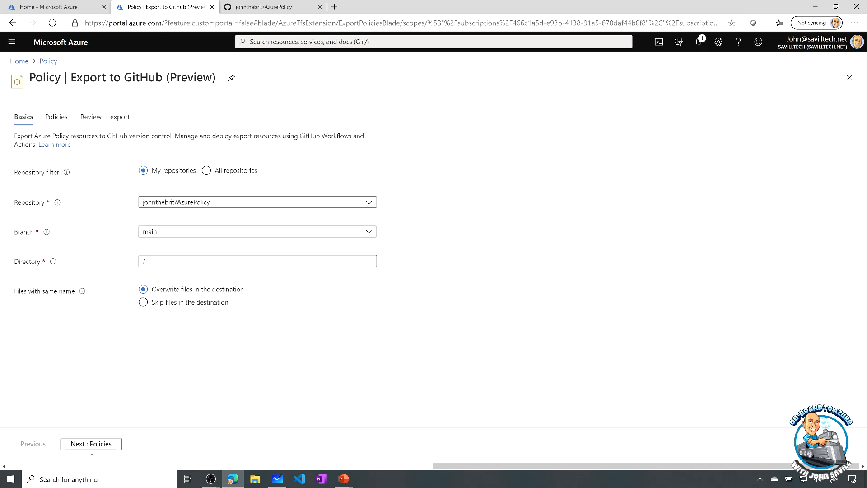
pyautogui.click(91, 443)
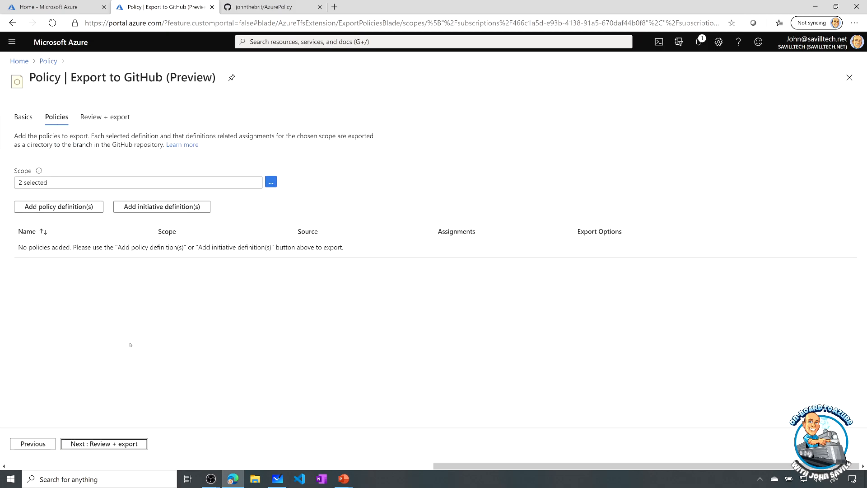
pyautogui.moveTo(270, 68)
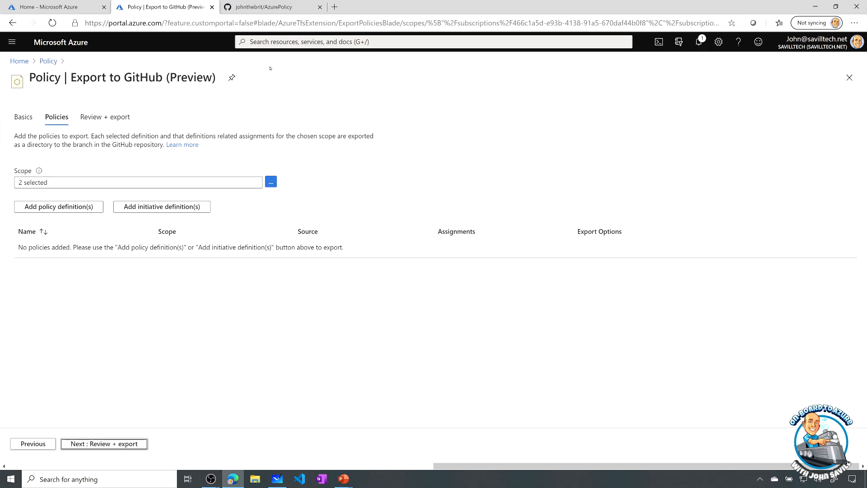
# Step: Open the Allowed locations policy.json in the AzurePolicy repository and read through its definition
pyautogui.click(270, 7)
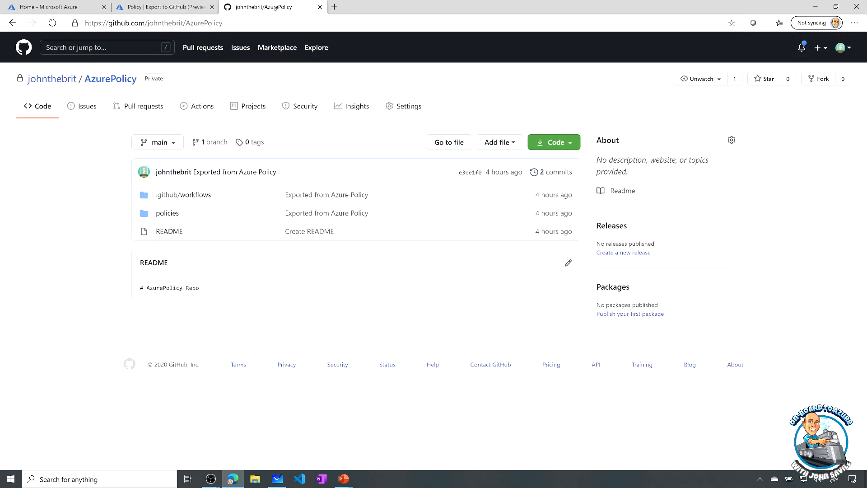
pyautogui.click(167, 213)
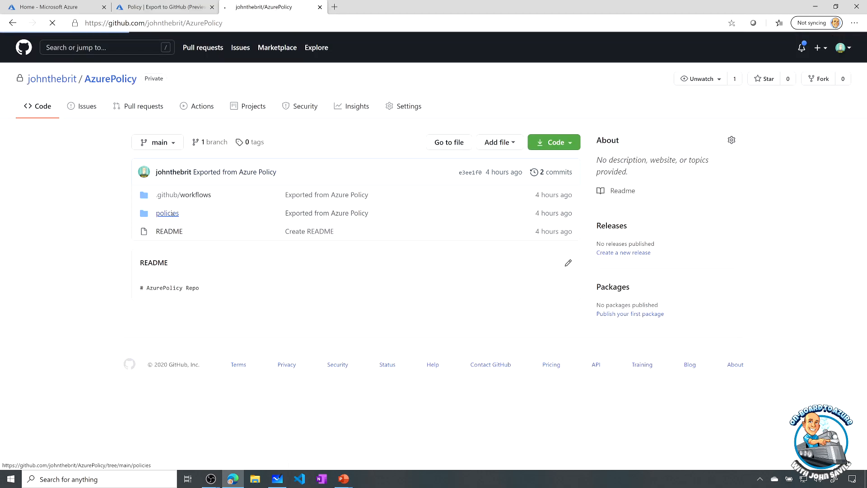
pyautogui.click(167, 213)
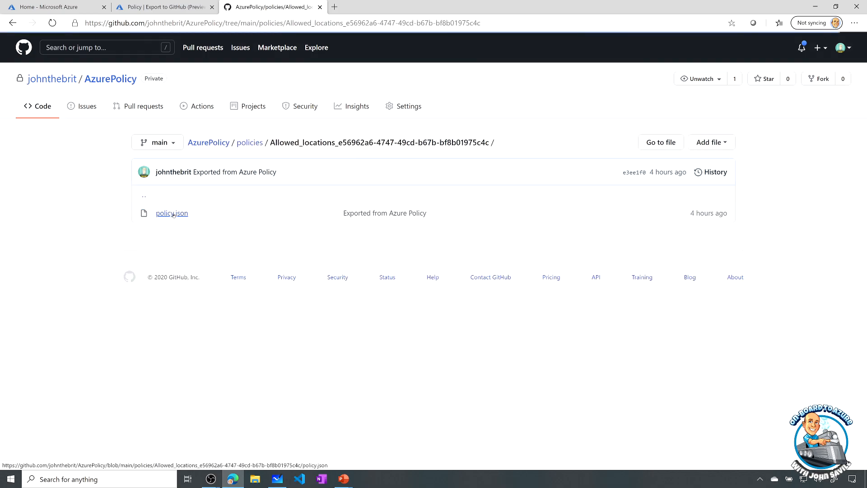
pyautogui.click(171, 213)
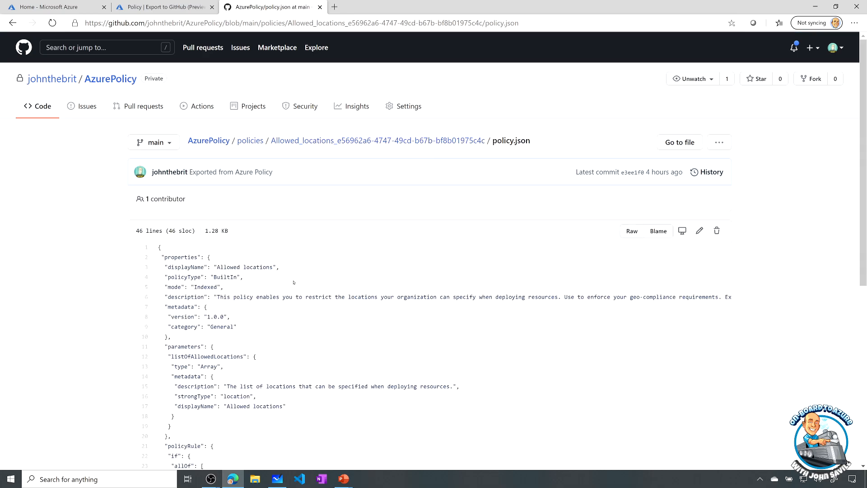
pyautogui.scroll(-3)
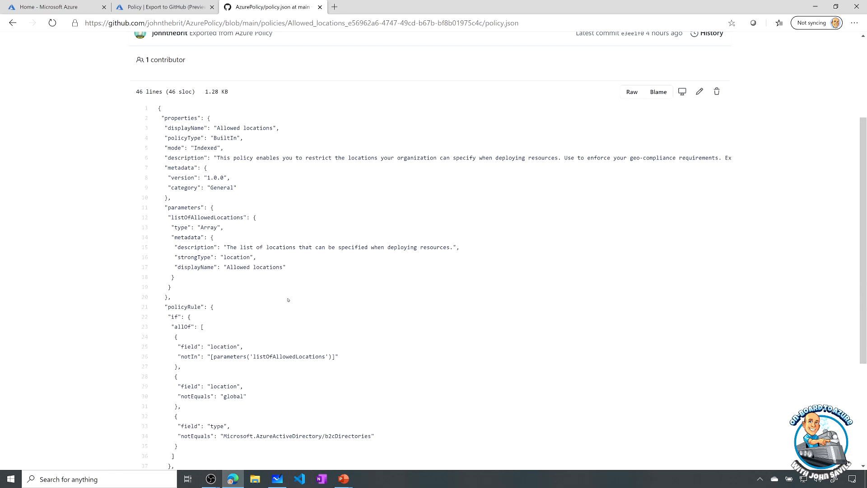
pyautogui.scroll(3)
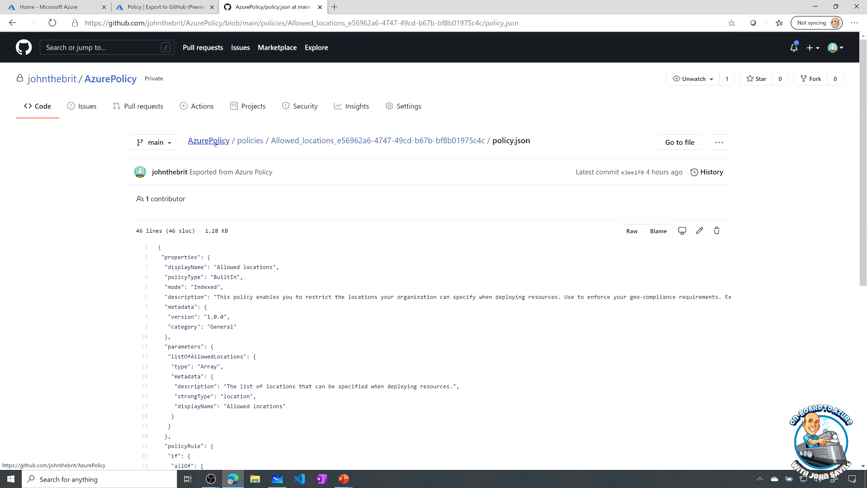
# Step: Review the manage-azure-policy workflow file under .github/workflows in the AzurePolicy repo
pyautogui.click(208, 140)
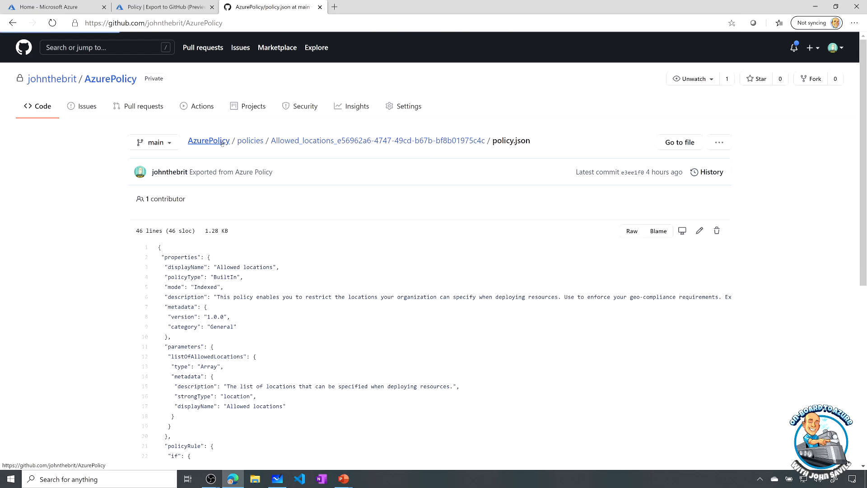
pyautogui.click(207, 140)
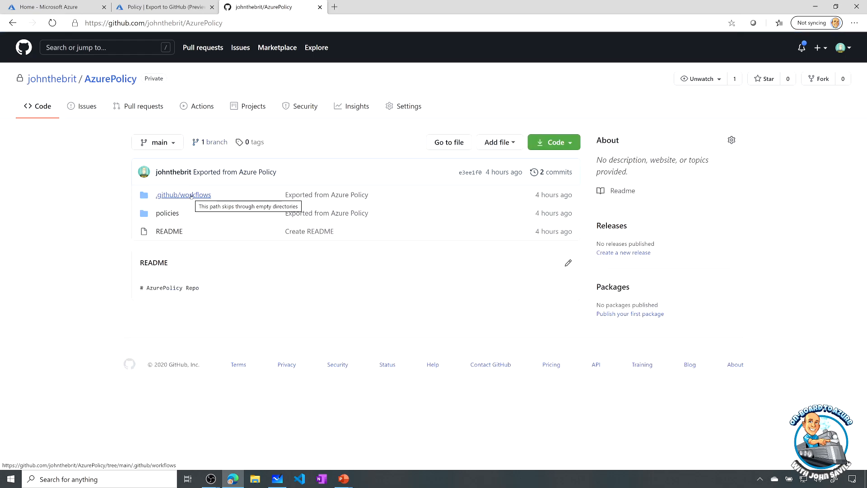
pyautogui.click(184, 195)
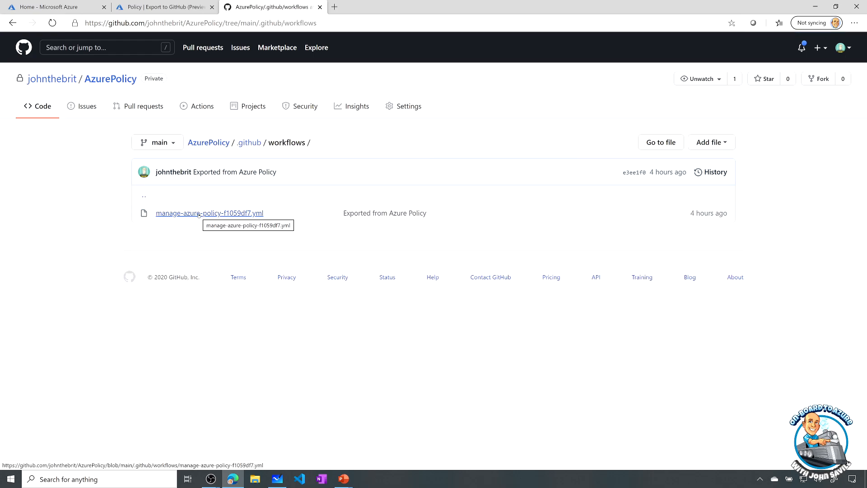
pyautogui.click(209, 213)
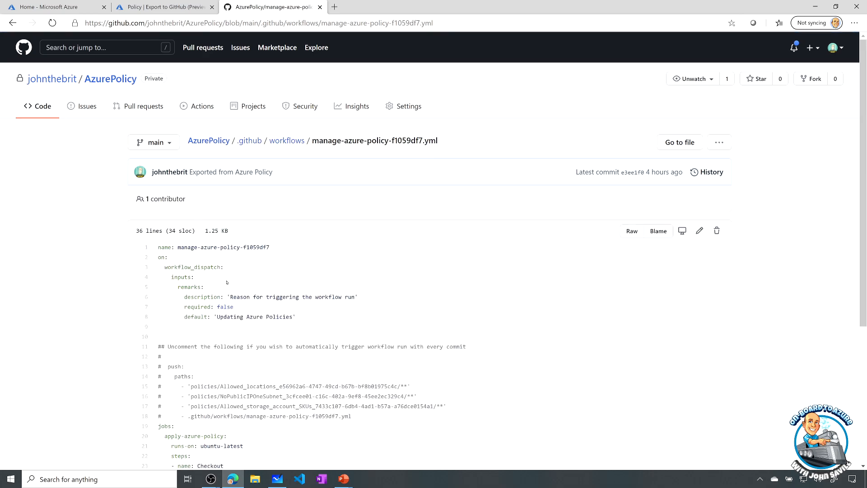
pyautogui.moveTo(225, 280)
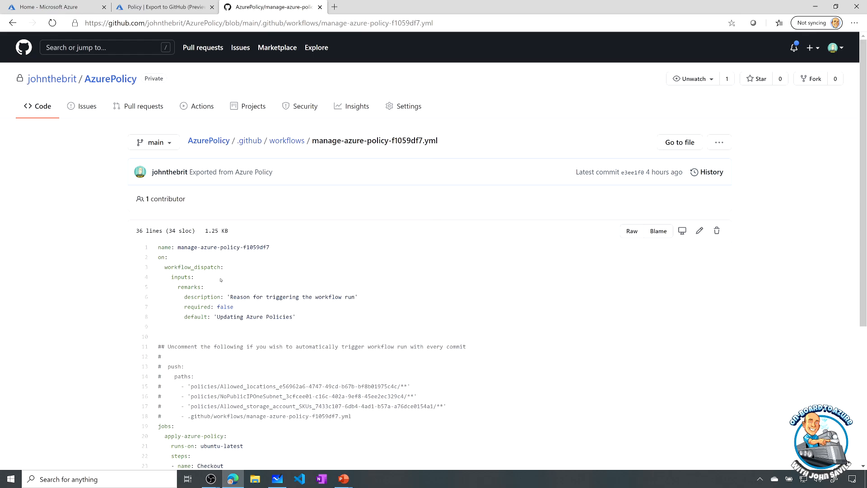
pyautogui.scroll(-3)
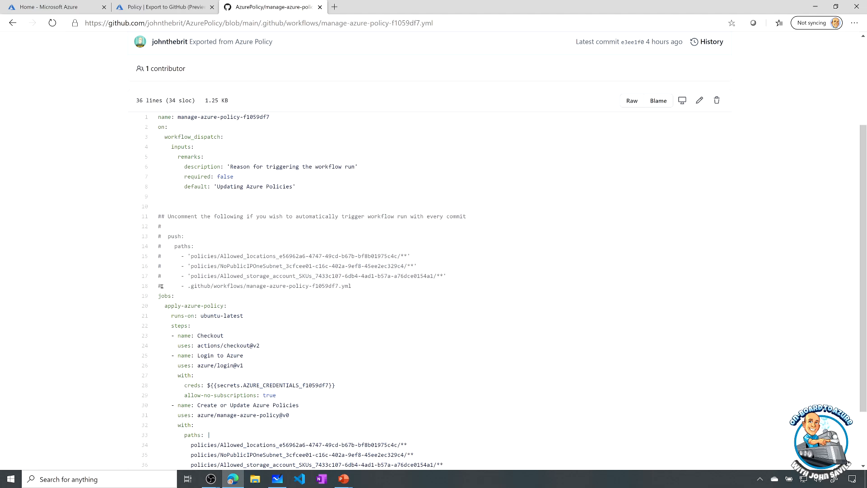
pyautogui.moveTo(193, 252)
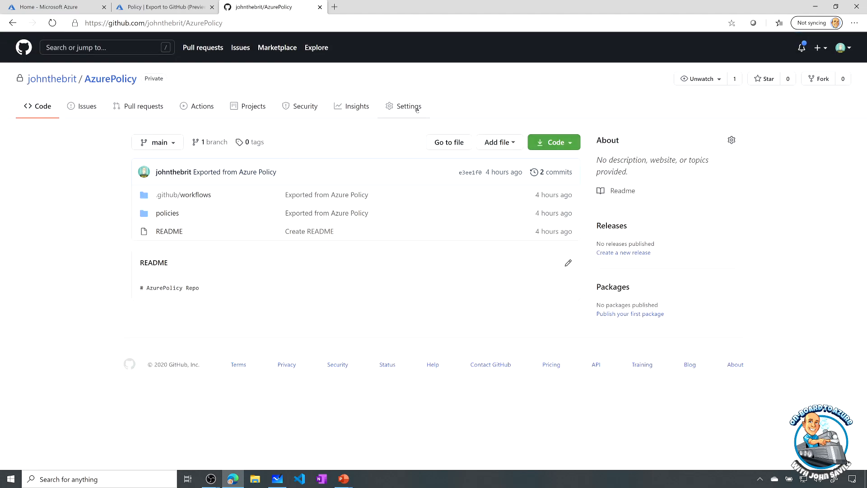
# Step: Show the repository's Secrets page with the stored AZURE_CREDENTIALS
pyautogui.click(408, 107)
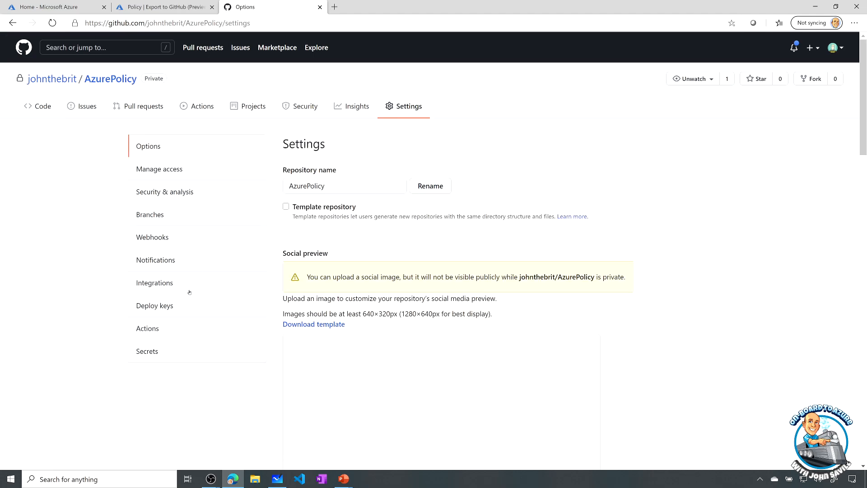
pyautogui.click(150, 351)
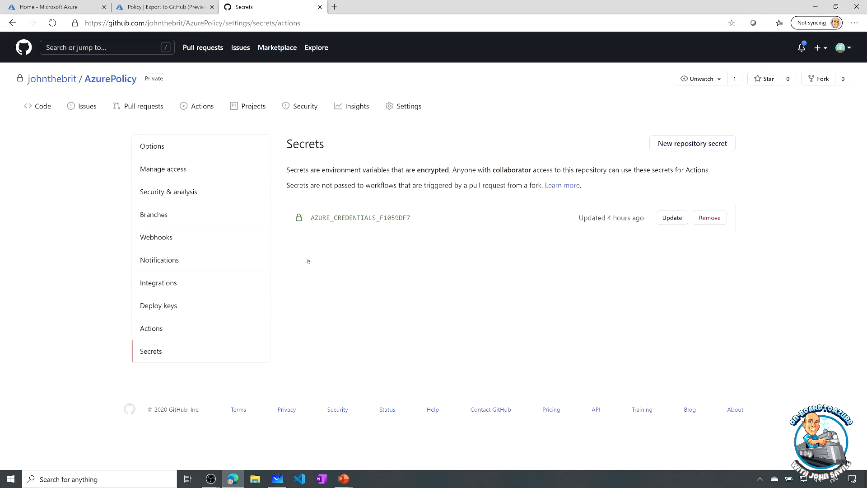